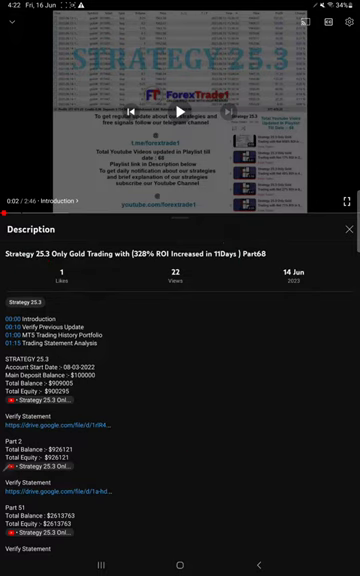
scroll("down", 3)
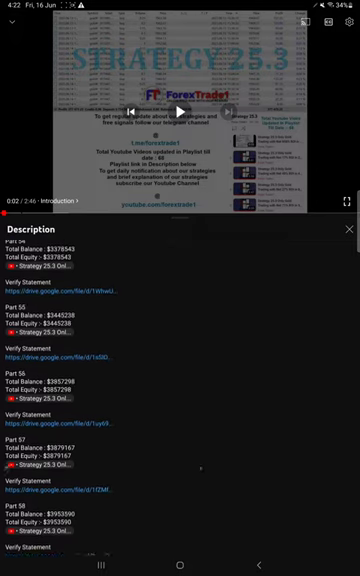
scroll("down", 3)
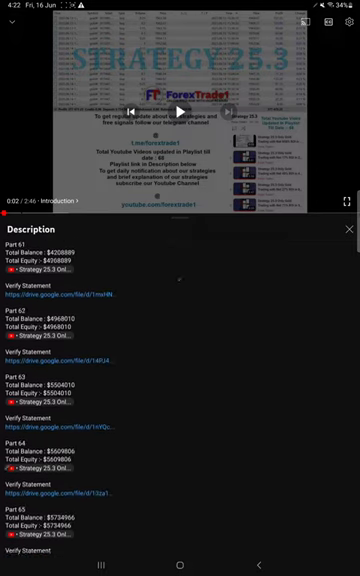
scroll("down", 3)
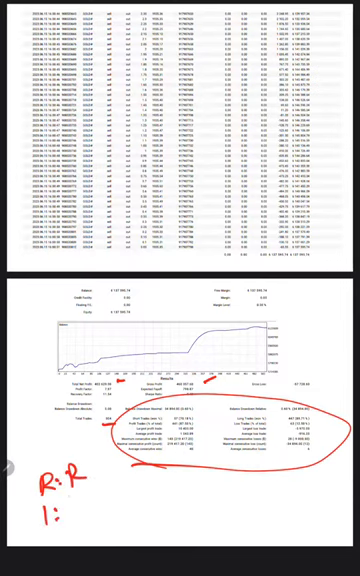
type("1.13")
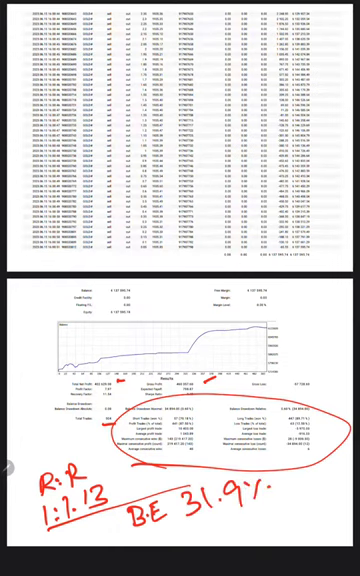
type("Rea")
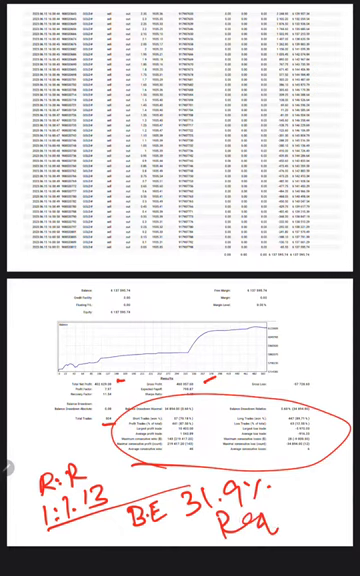
type("Required.")
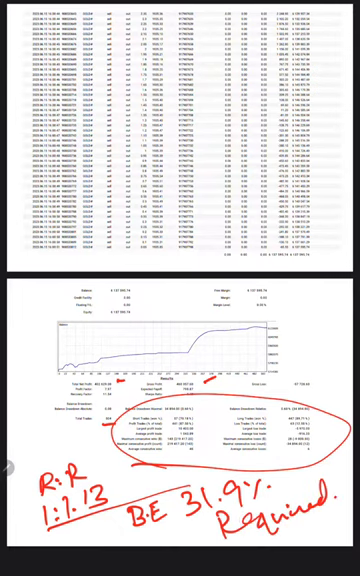